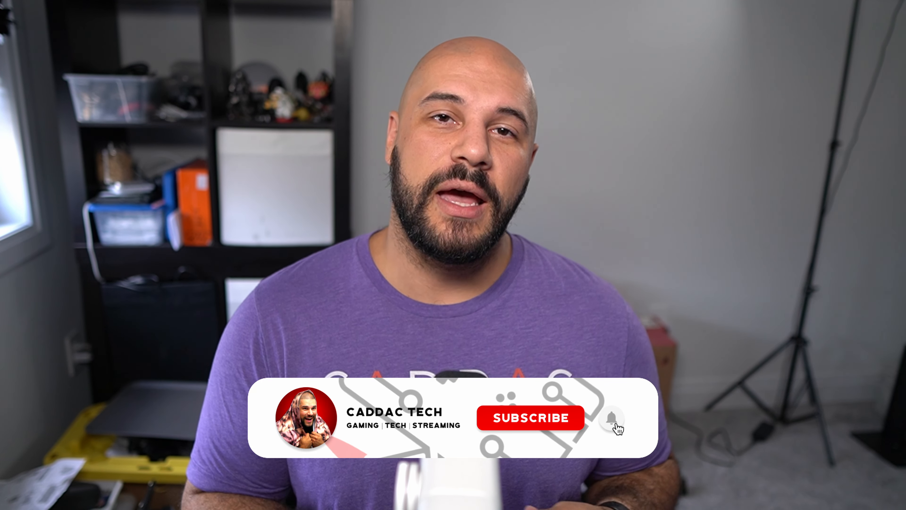
left_click(610, 418)
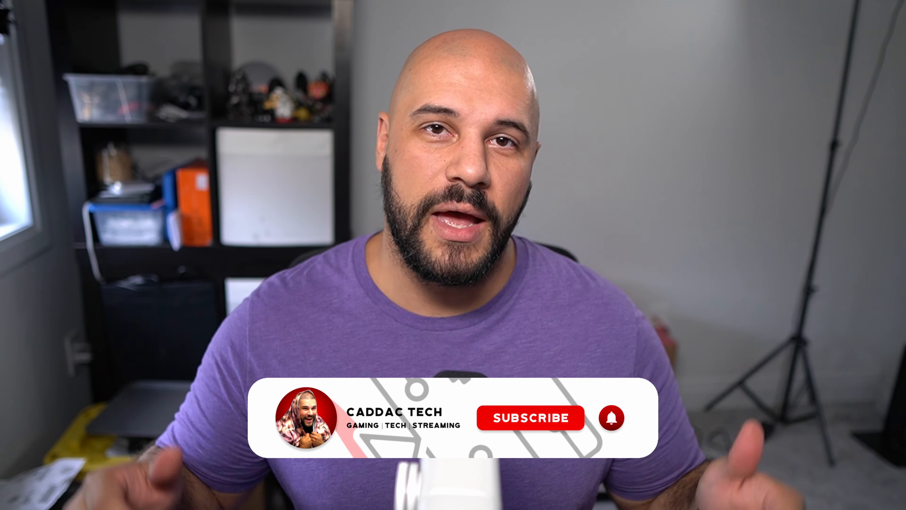